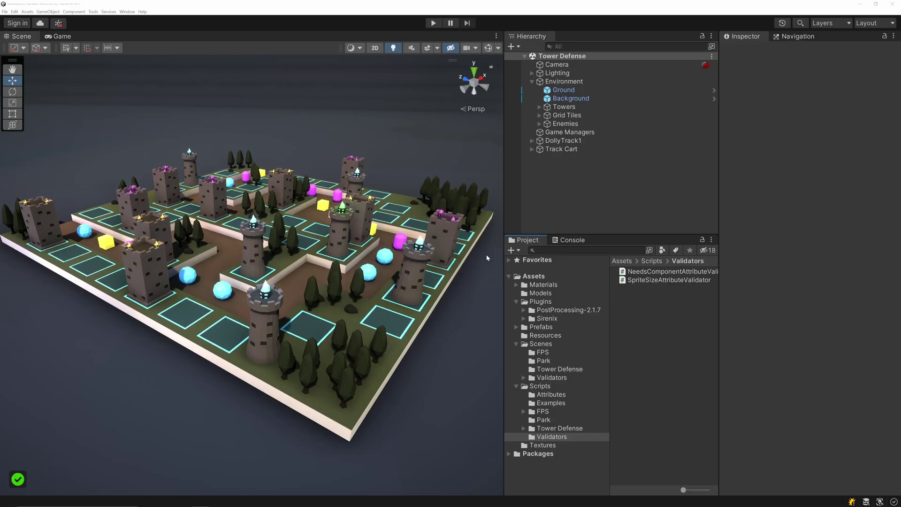
- In Odin Validator's Rules list, disable Tower Ammo and Tower, then open Tree Needs Collider's config
right_click(551, 436)
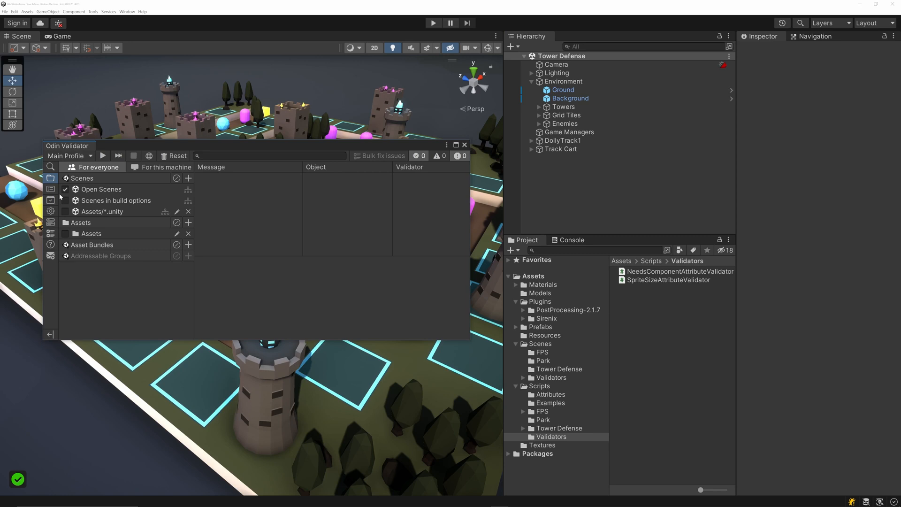
left_click(51, 189)
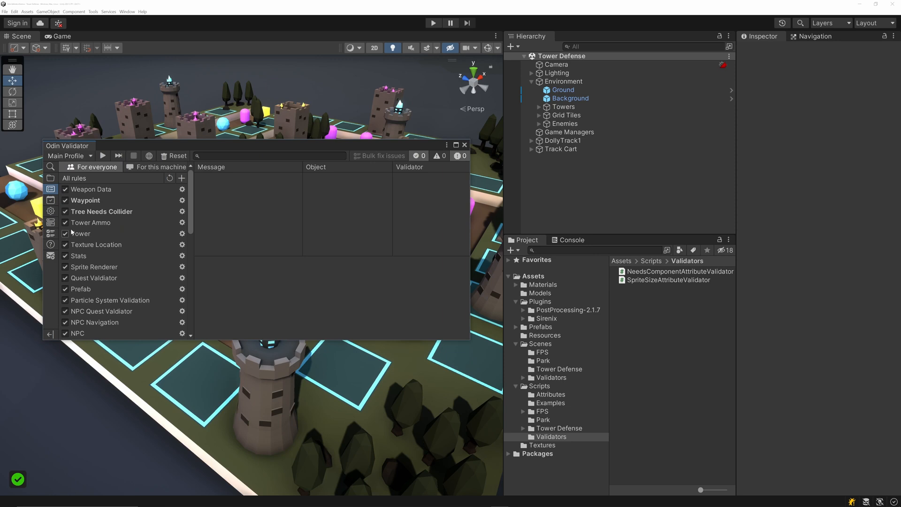
left_click(91, 222)
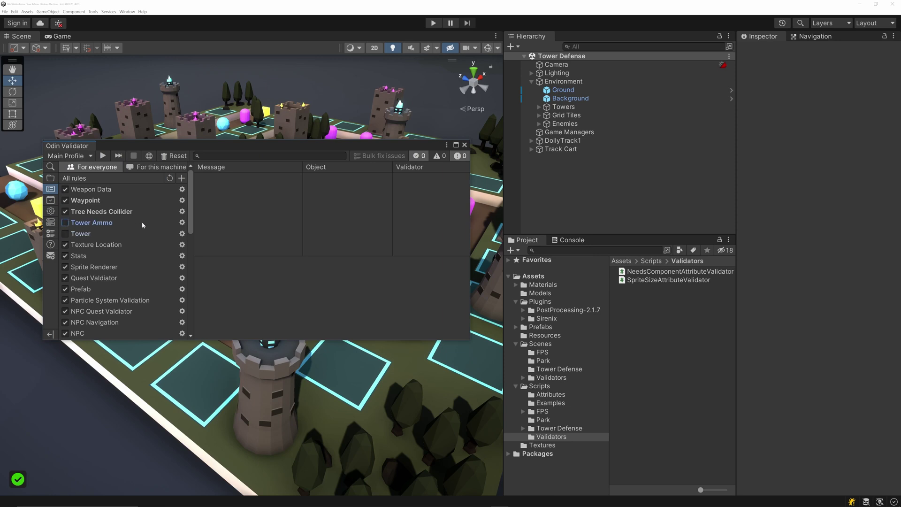
left_click(182, 211)
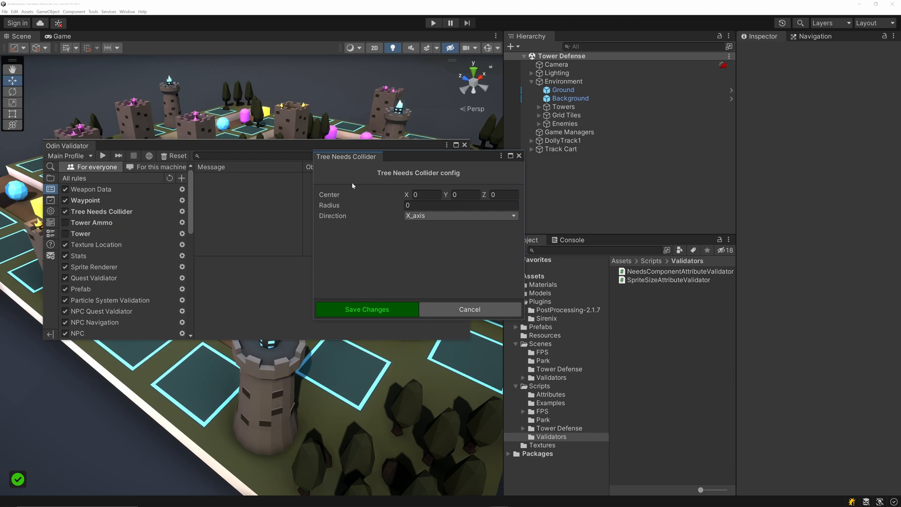
mouse_move(376, 207)
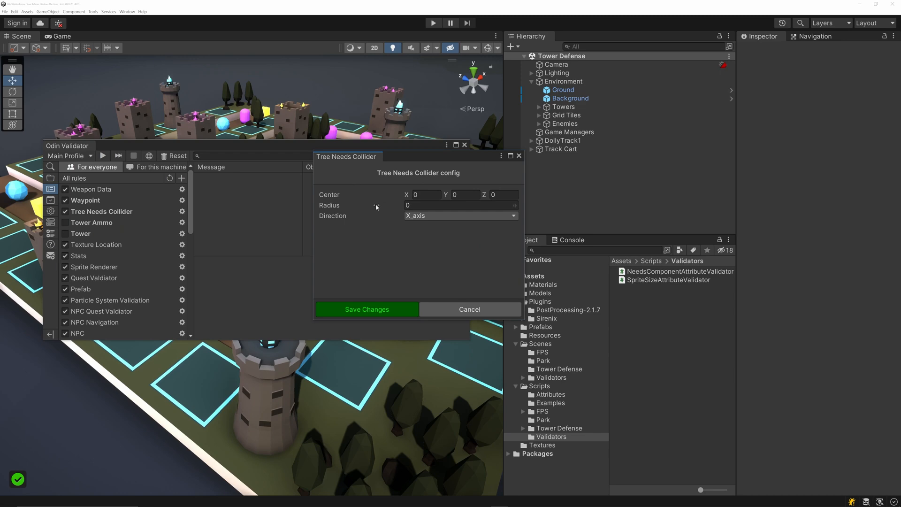